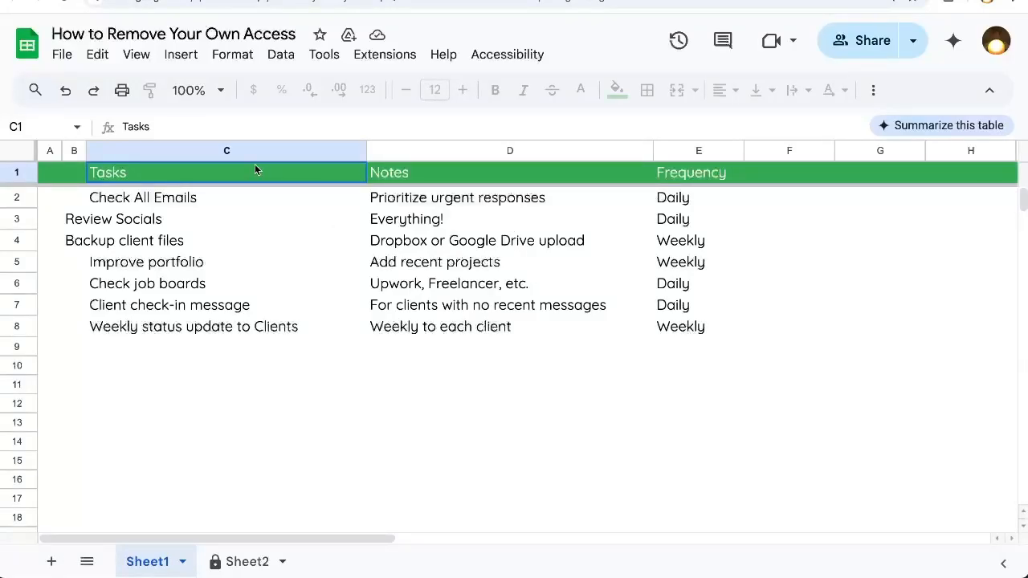
mouse_move(329, 243)
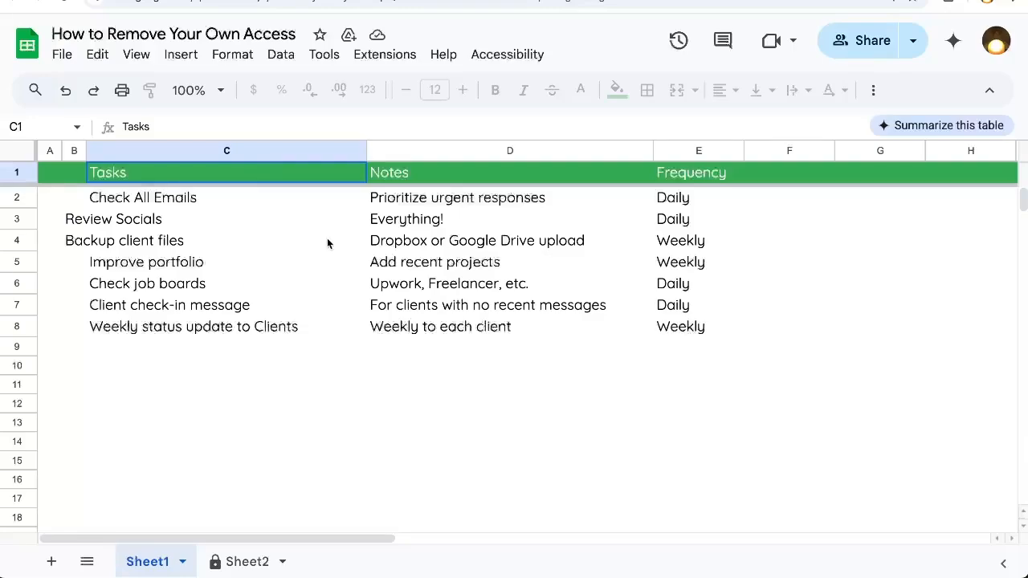
From the Share dialog, choose Remove access on your own account's Editor role
click(160, 241)
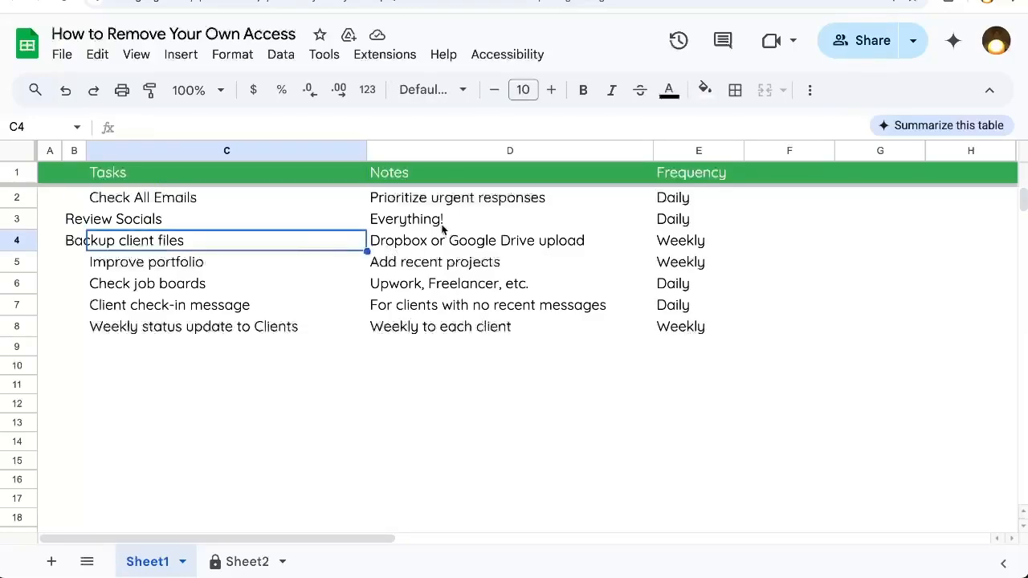
mouse_move(466, 31)
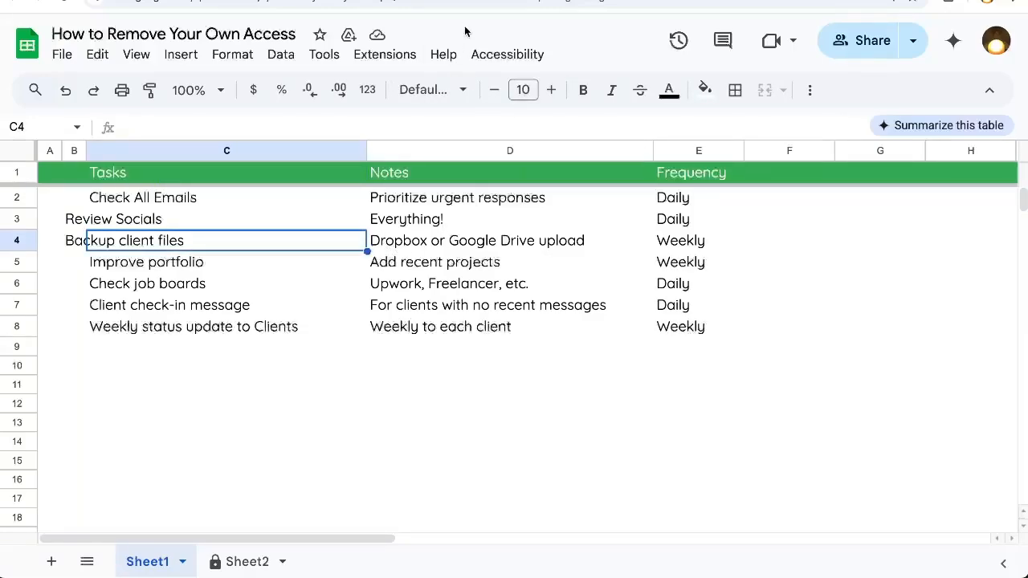
mouse_move(70, 112)
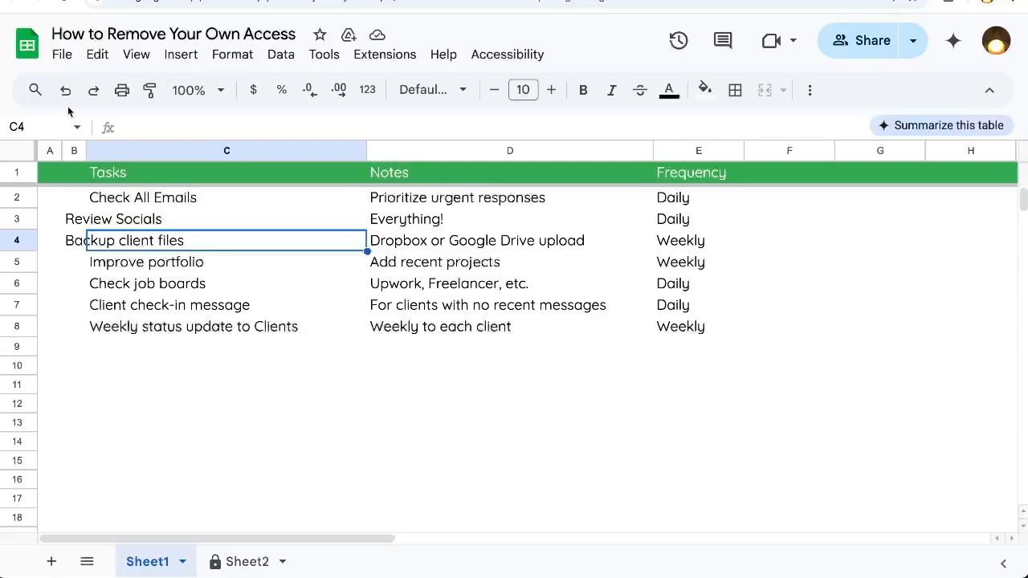
mouse_move(861, 42)
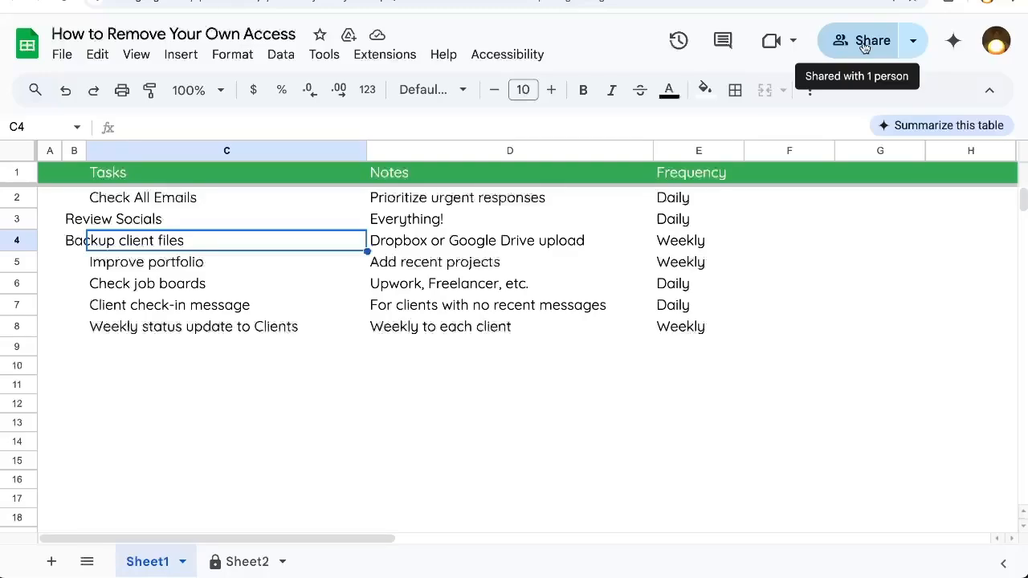
click(871, 41)
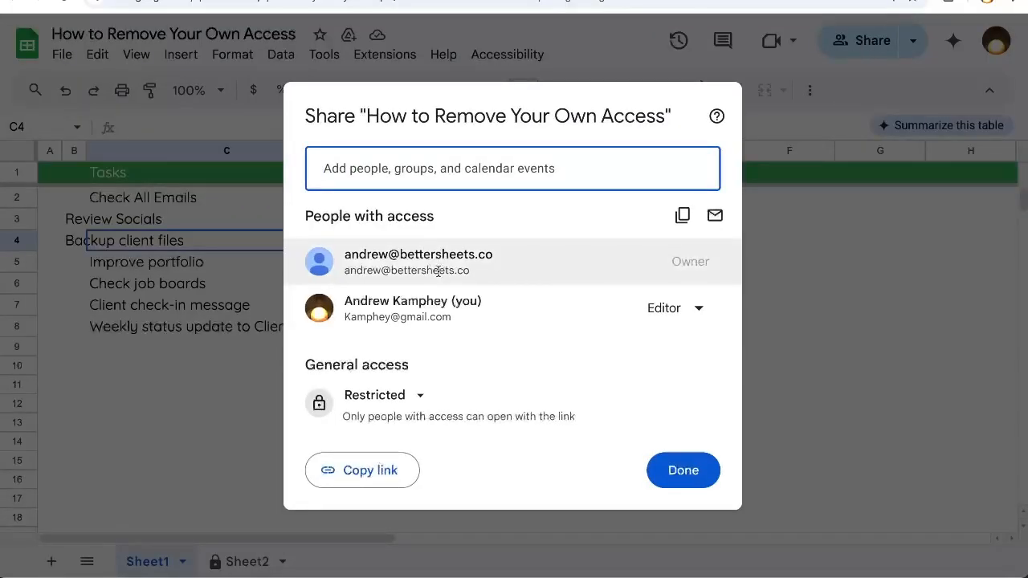
mouse_move(412, 316)
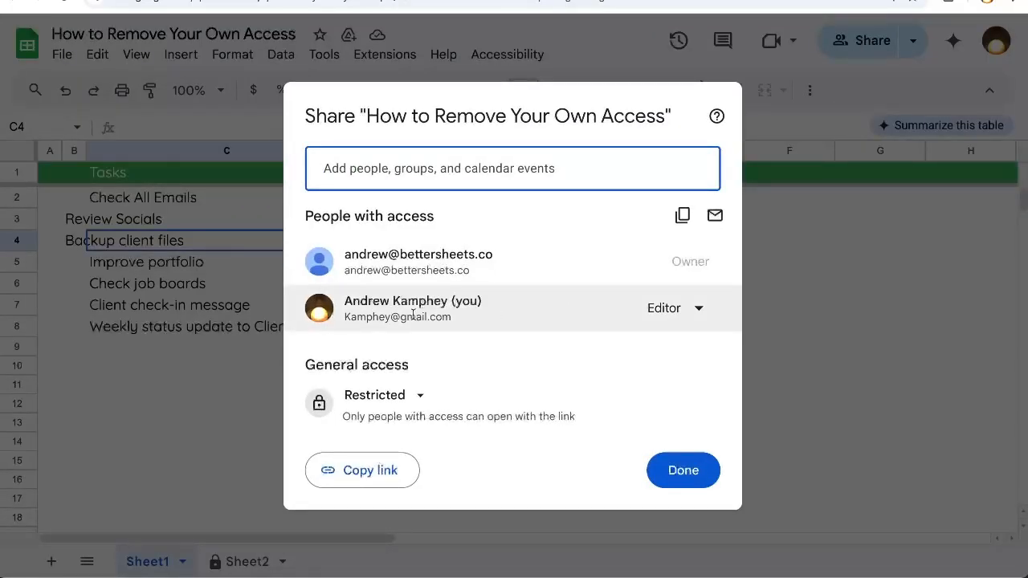
click(675, 308)
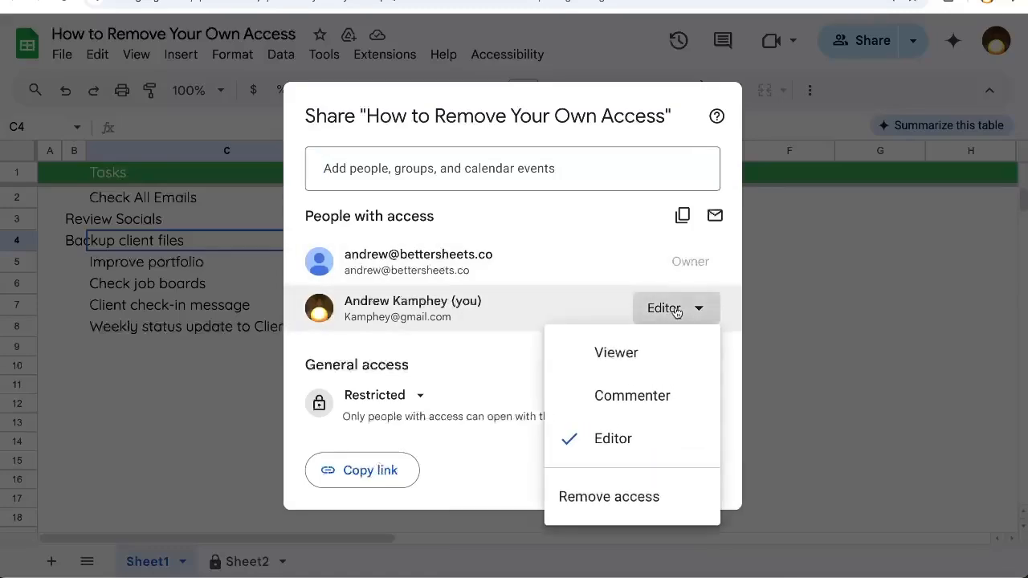
mouse_move(623, 496)
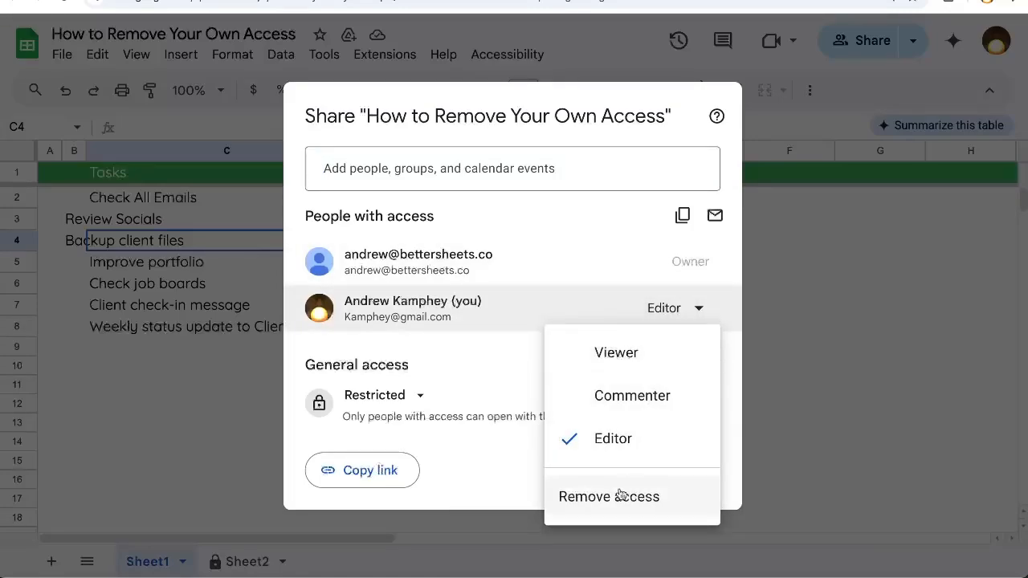
click(607, 497)
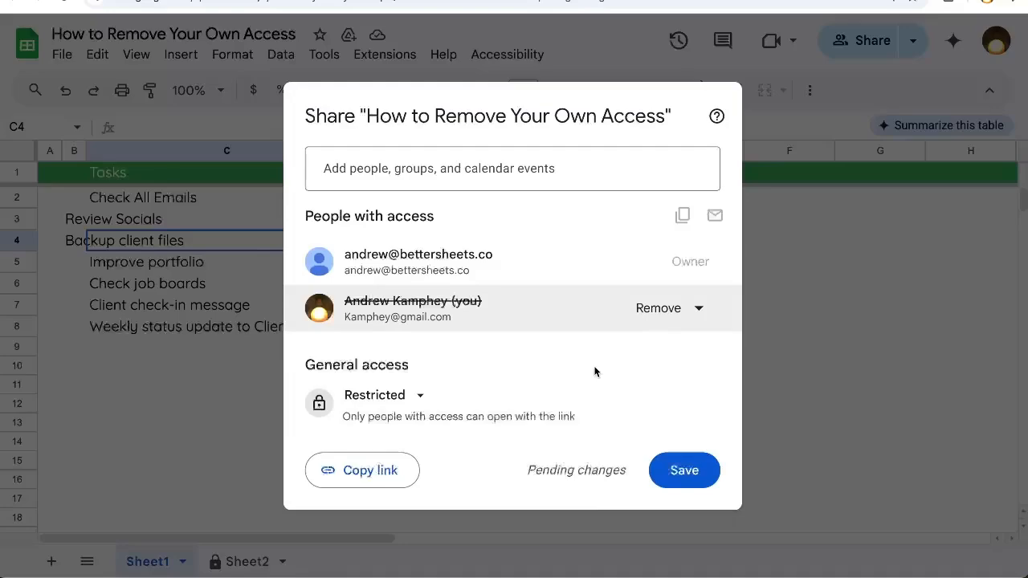
mouse_move(684, 471)
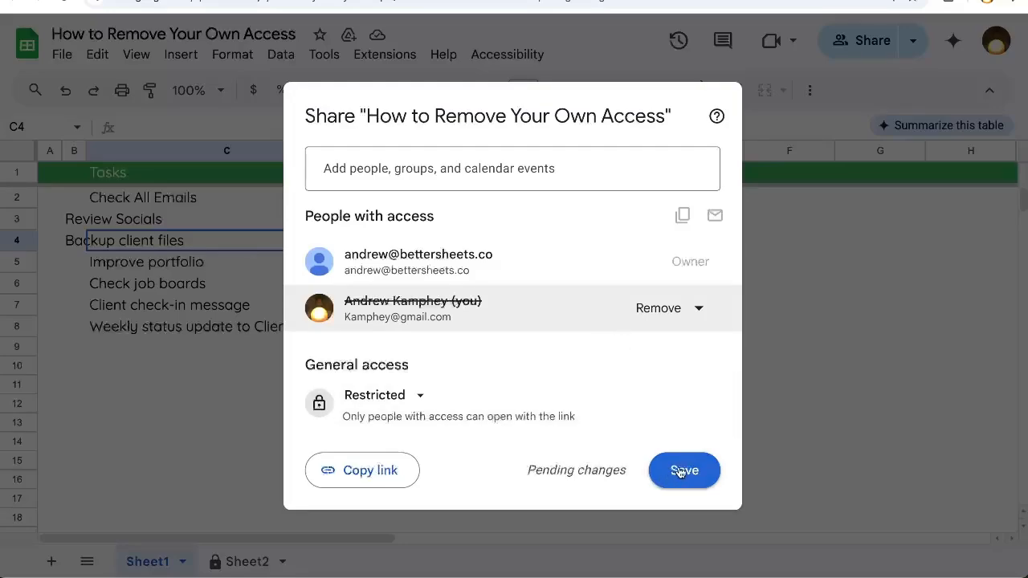
Save the change and confirm the 'Update permission?' warning with Yes
click(684, 471)
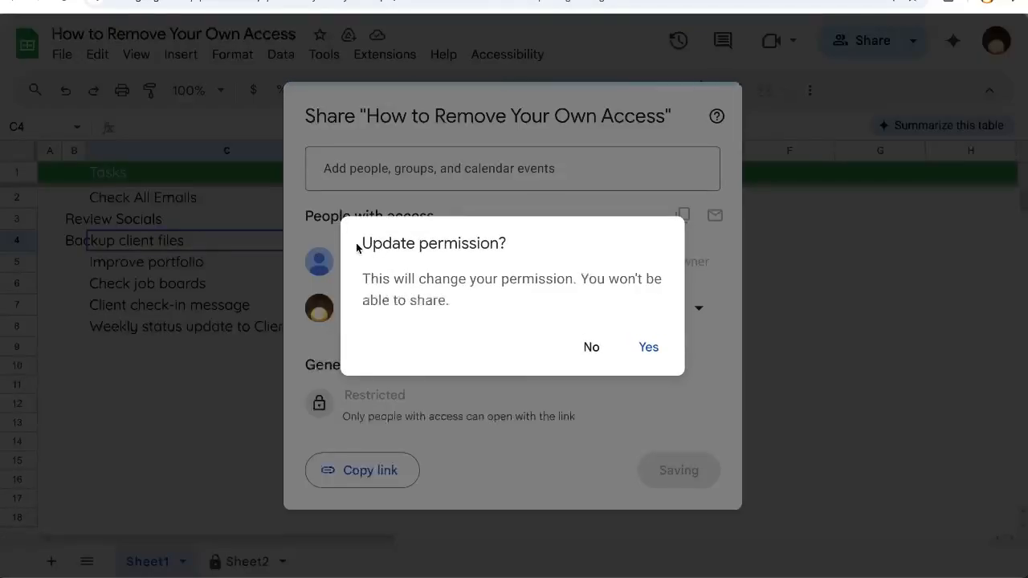
drag(392, 280, 459, 300)
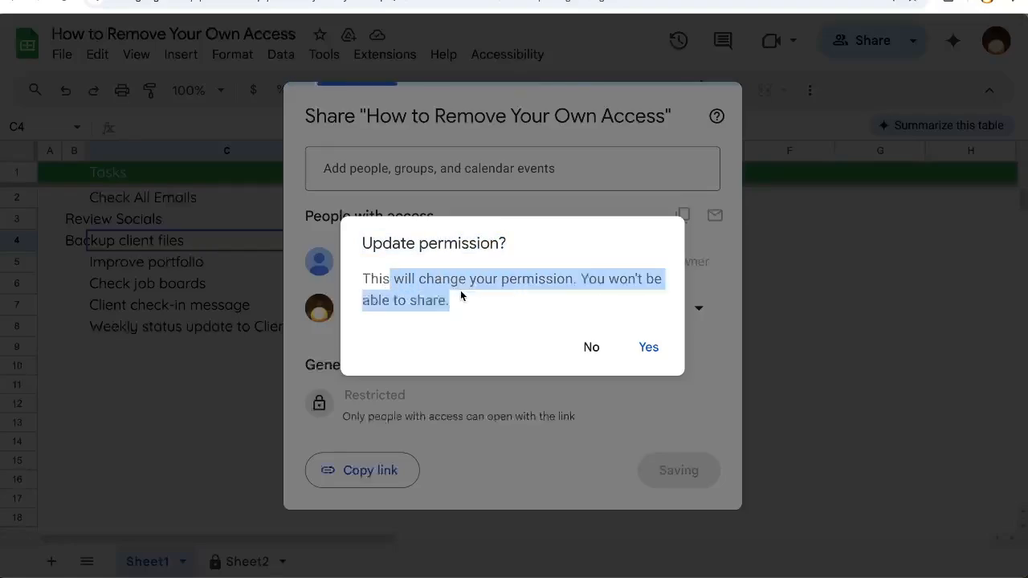
click(649, 347)
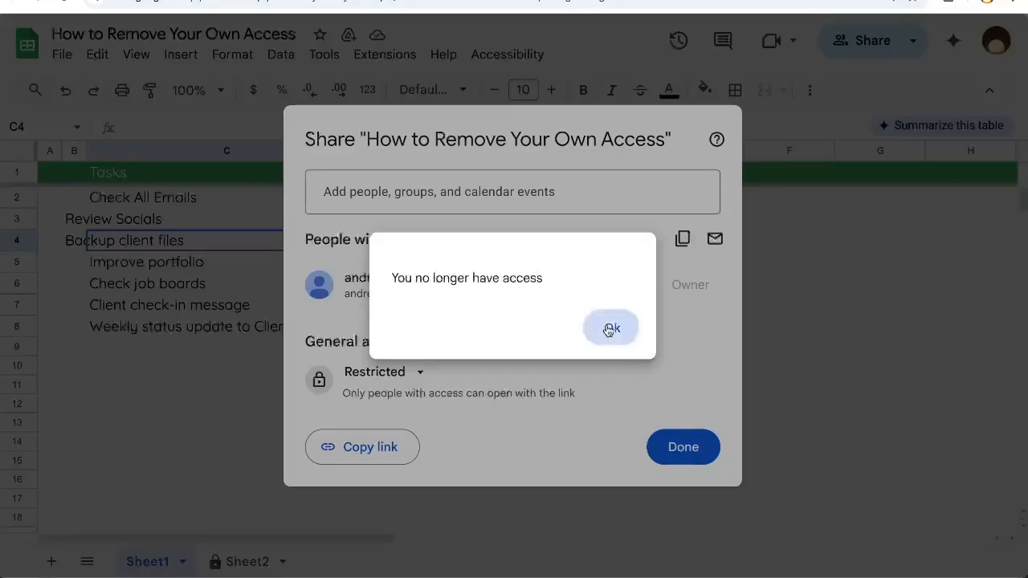
Acknowledge the 'You no longer have access' message with OK
click(611, 327)
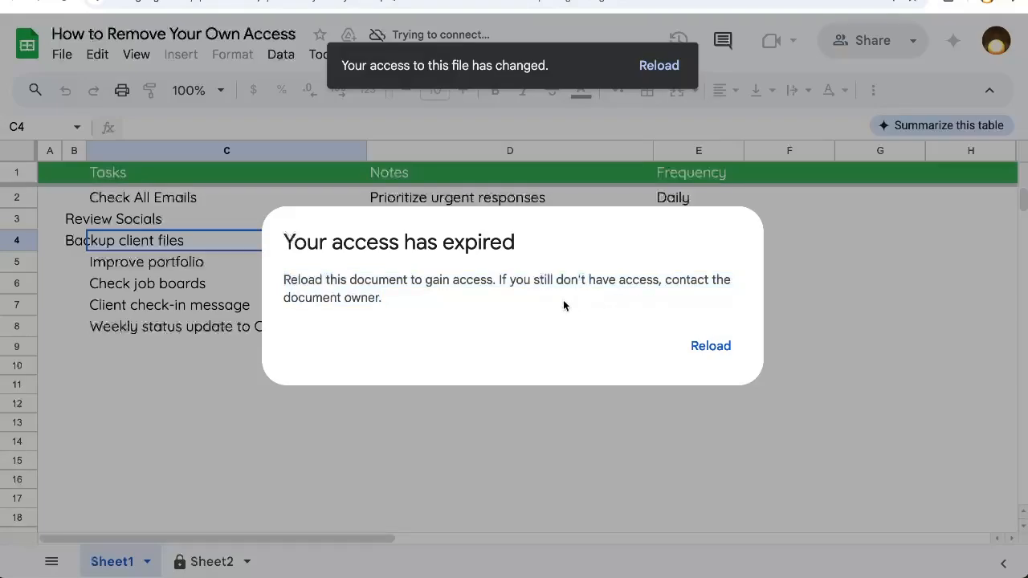
mouse_move(690, 347)
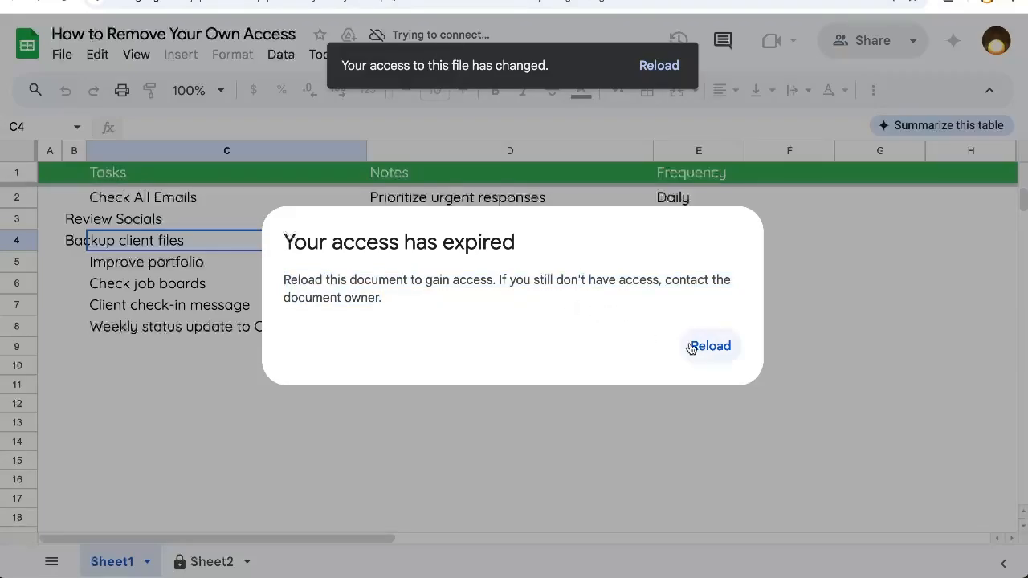